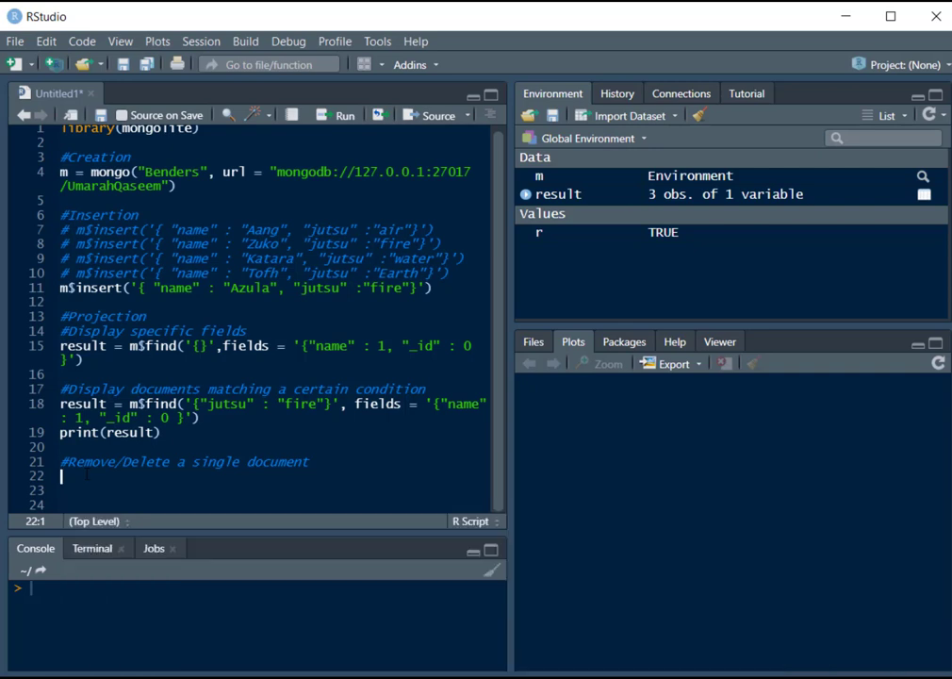
Write r = m$remove('{}', just_one = TRUE) on line 22 under the single-document comment
text(r)
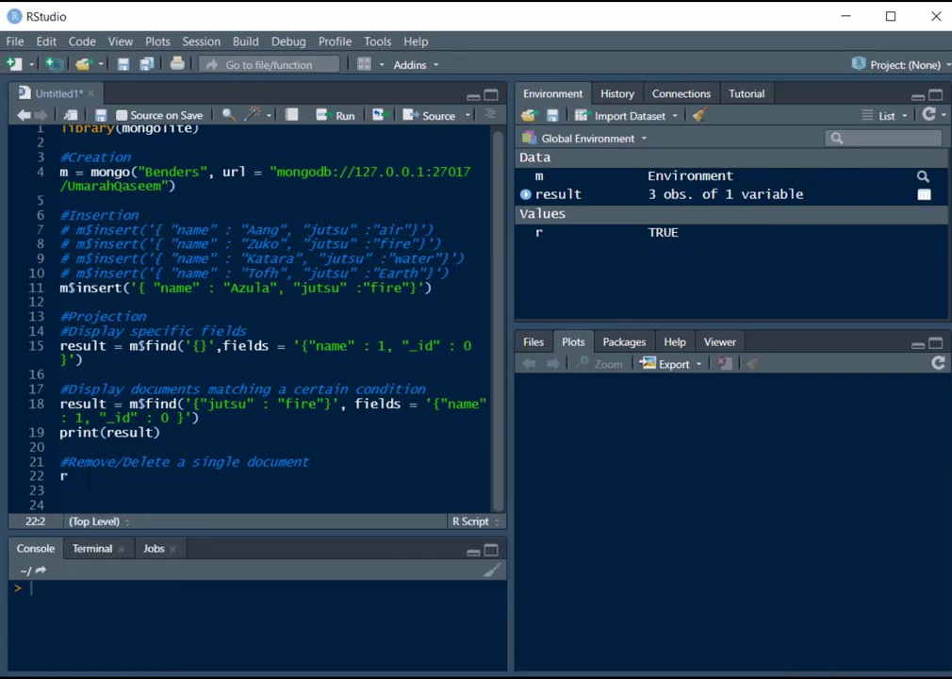
text(= m)
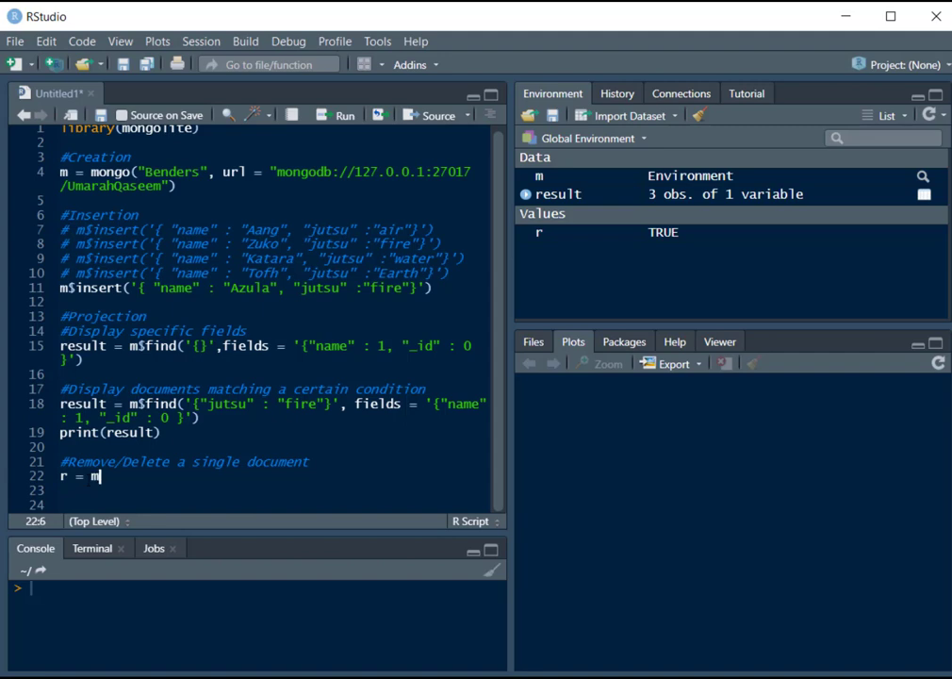
text($remove()
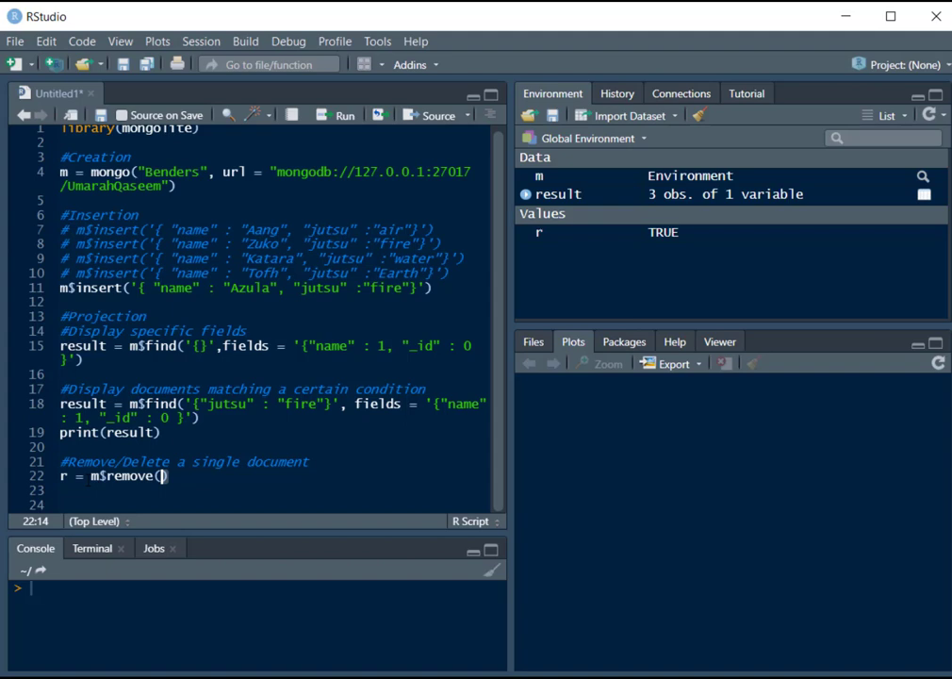
text('')
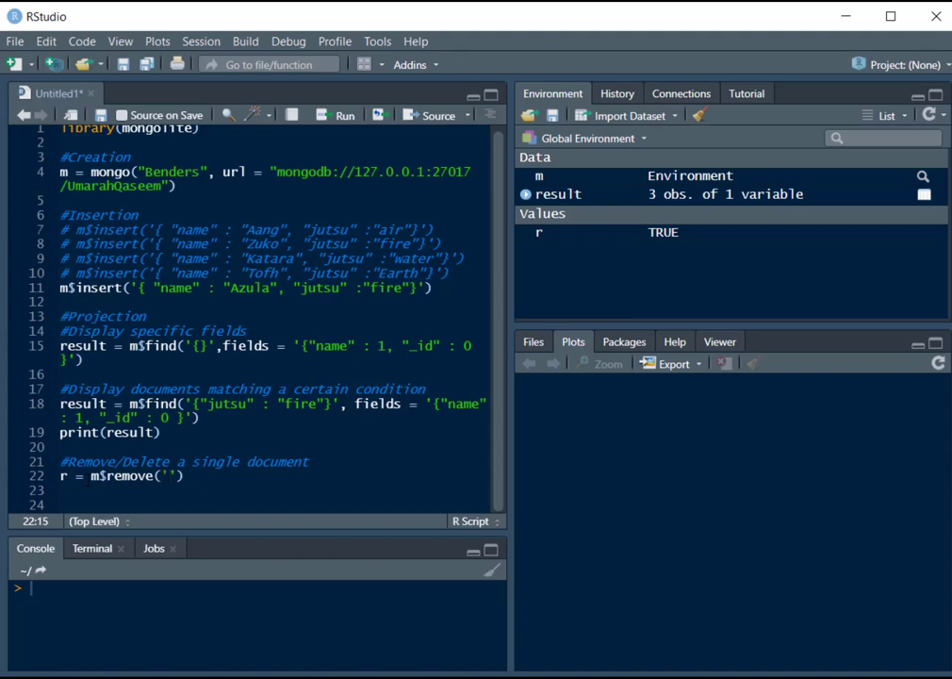
text({})
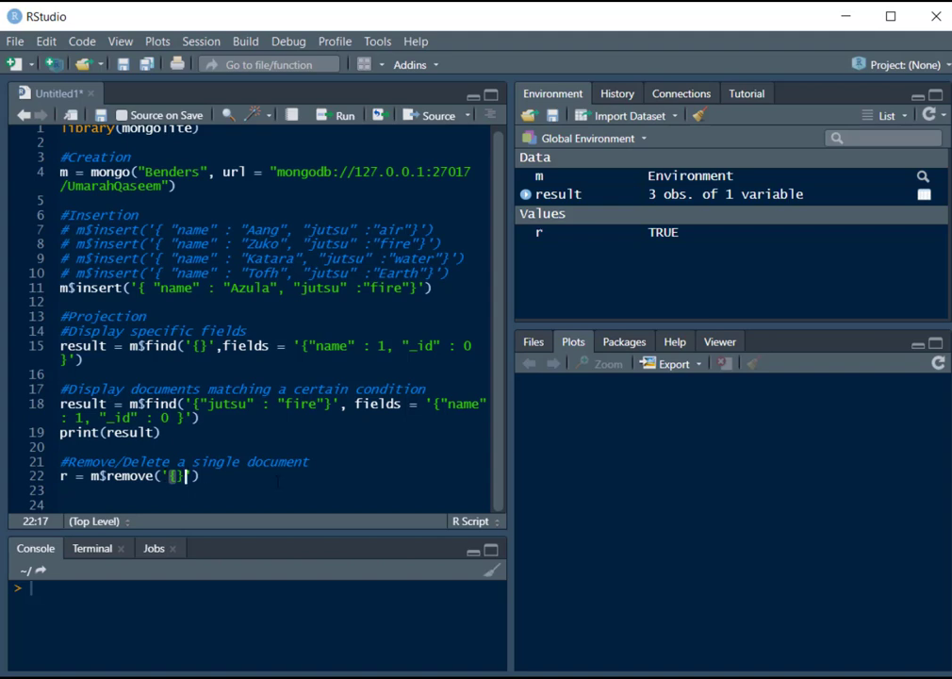
text(,)
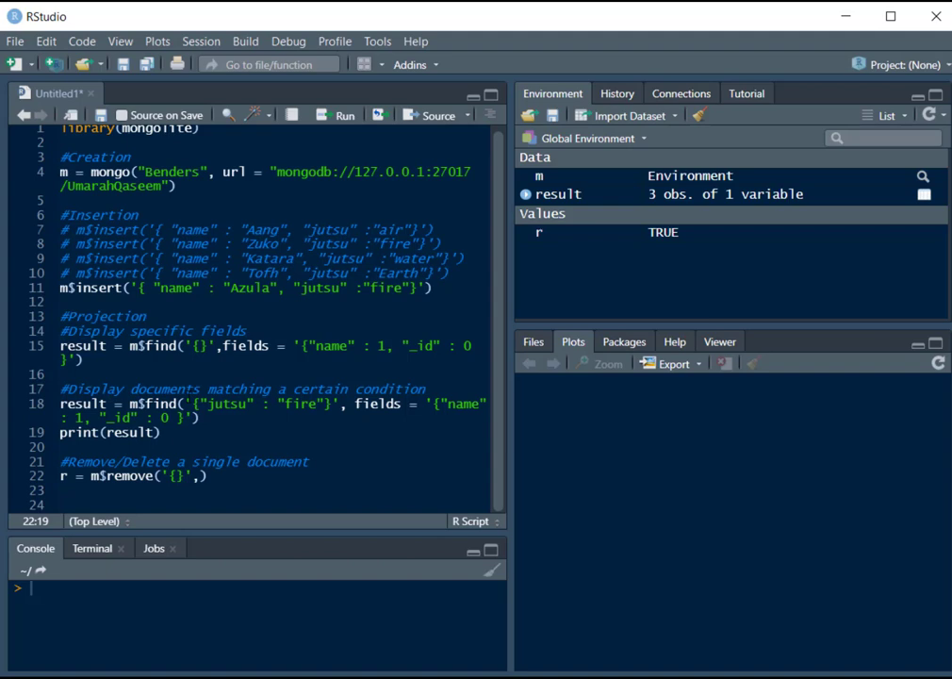
double_click(264, 404)
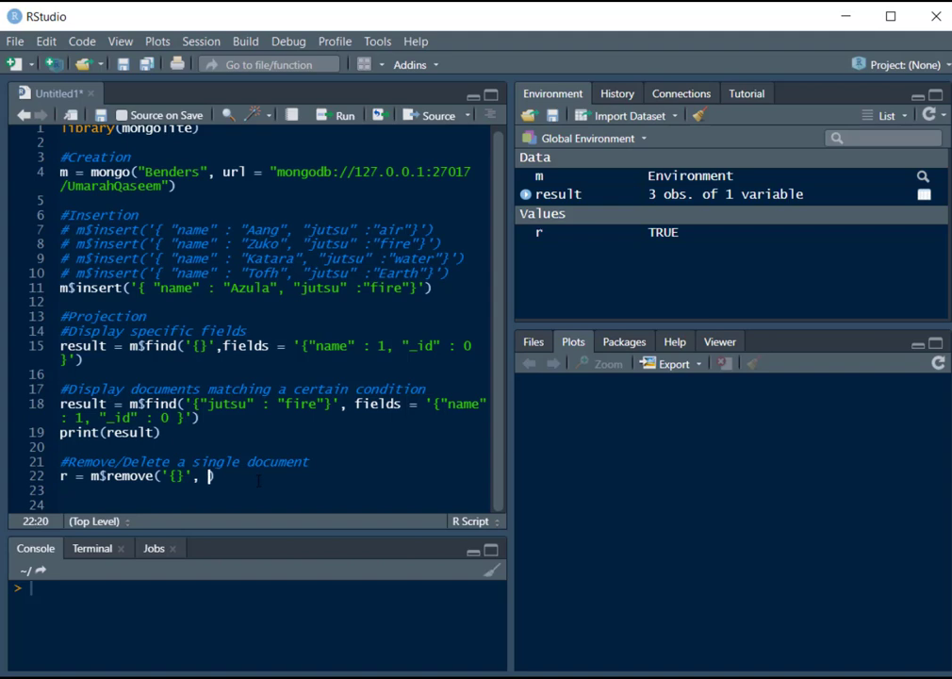
text(just_one =)
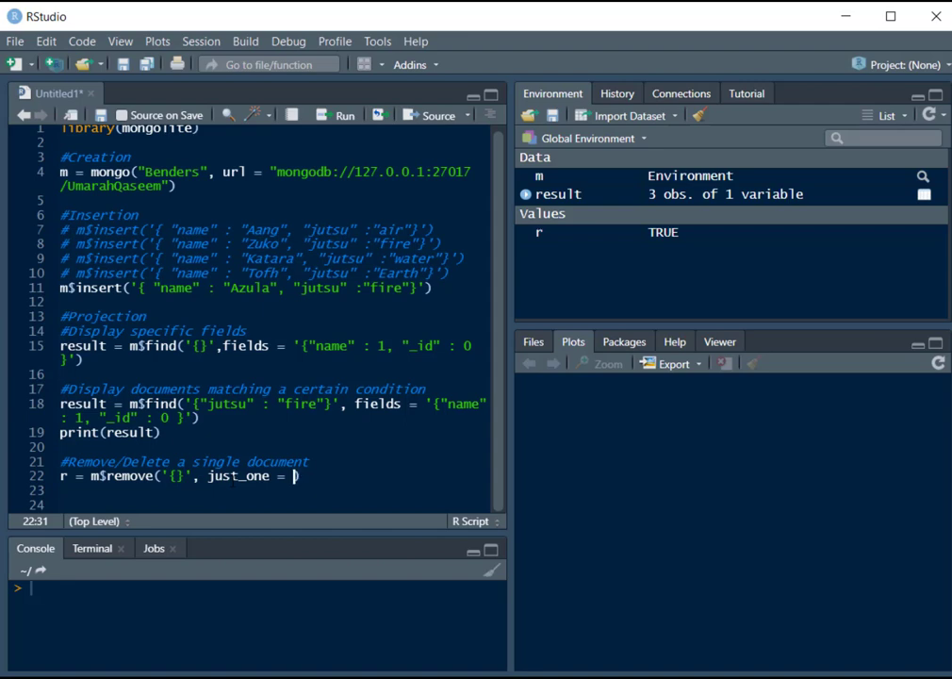
text(TRUE)
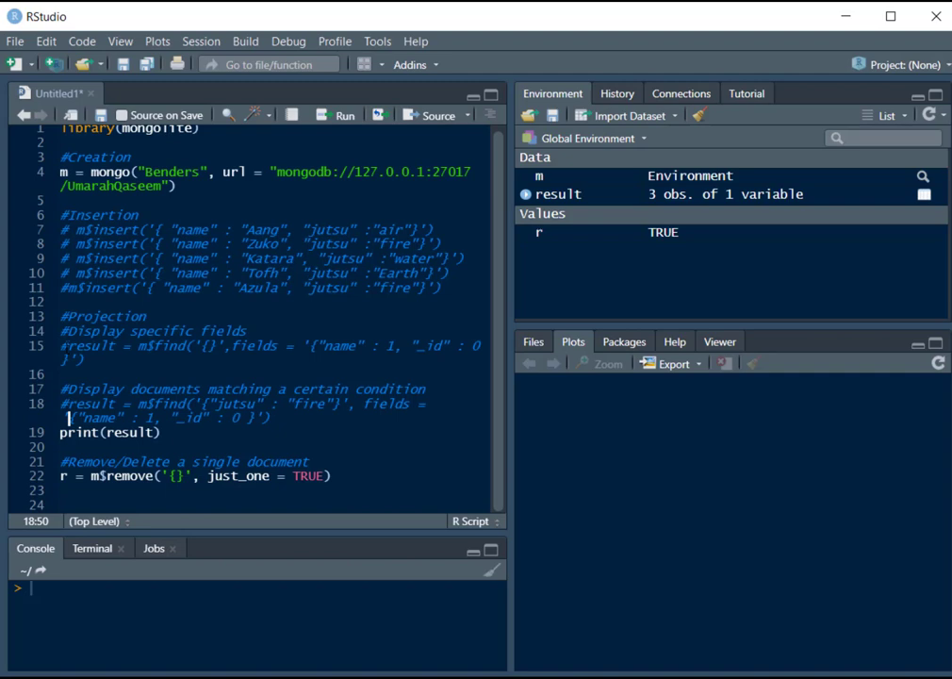
Prefix the Azula m$insert line, both result = m$find lines and print(result) with #
text(#)
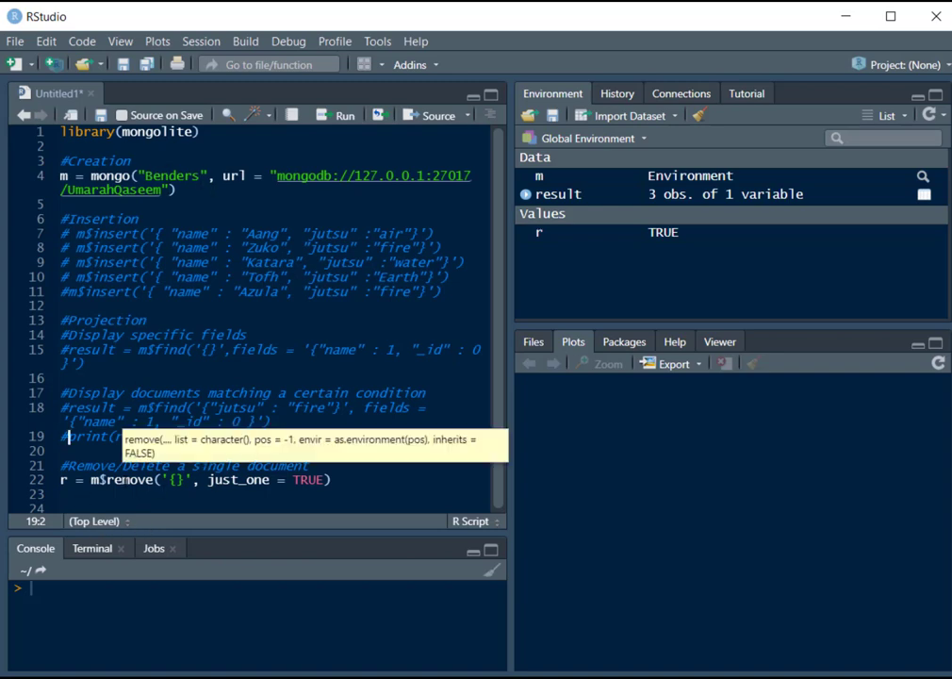
click(100, 480)
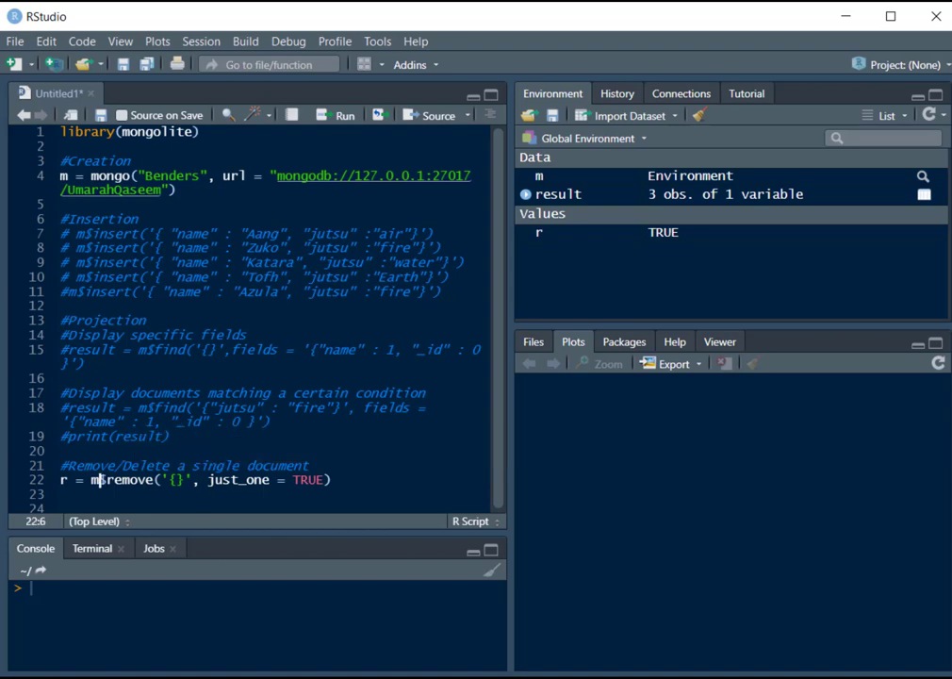
drag(98, 480, 332, 480)
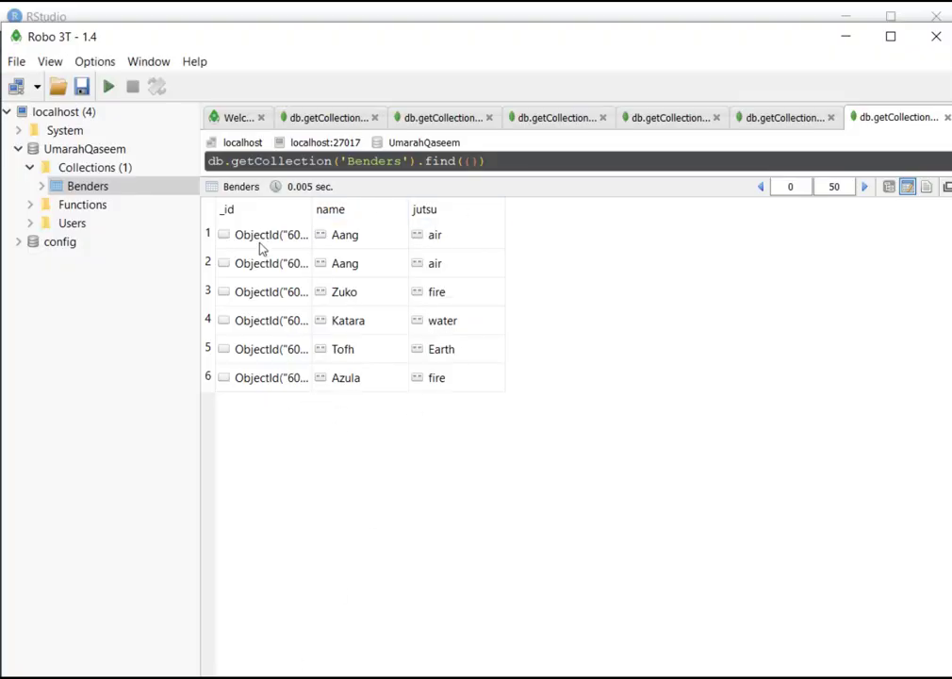
mouse_move(345, 274)
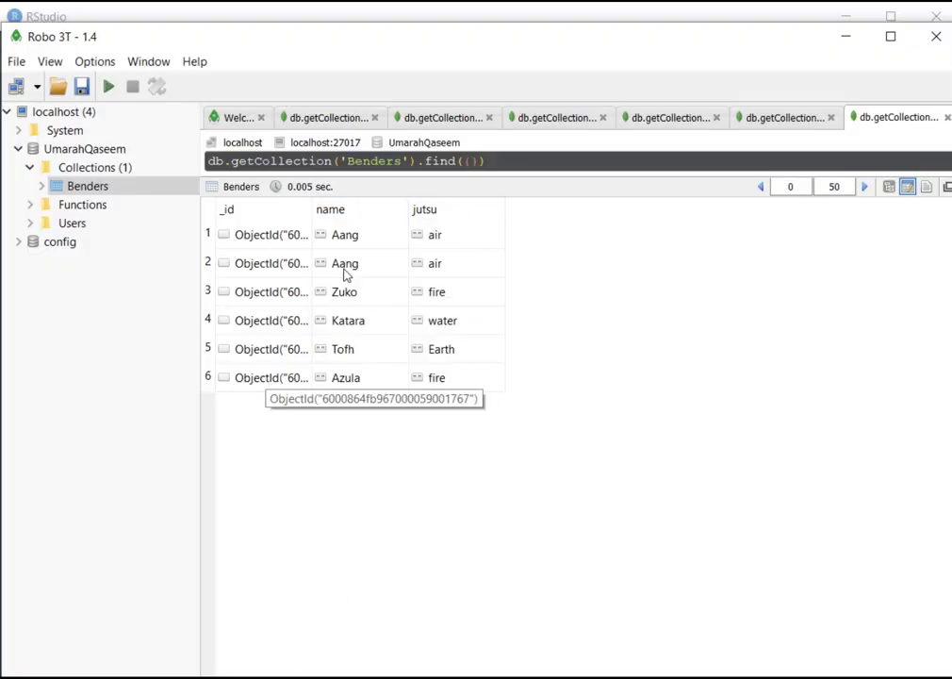
mouse_move(345, 248)
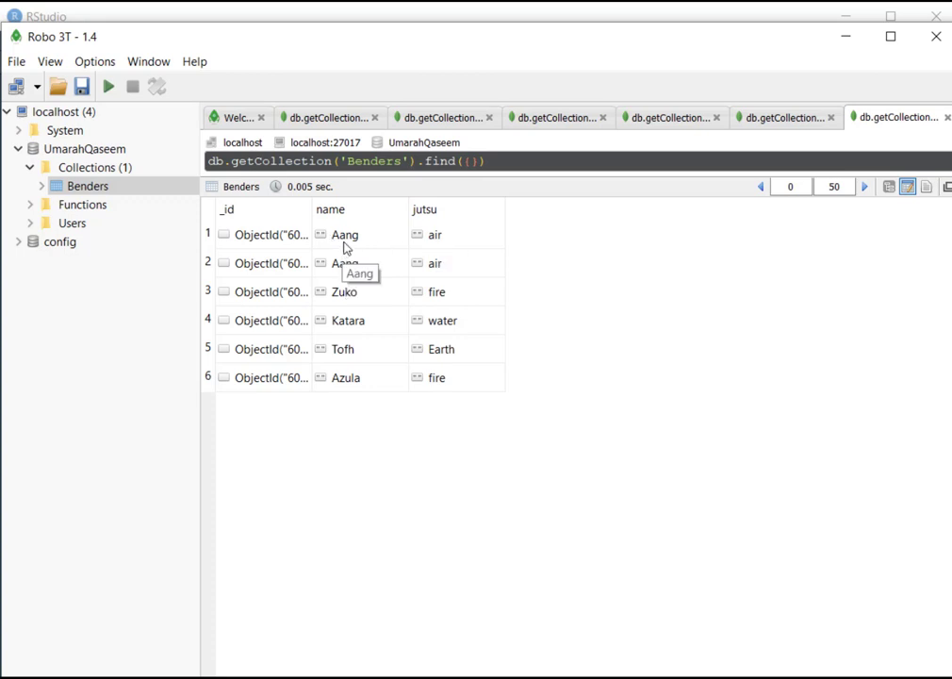
mouse_move(349, 263)
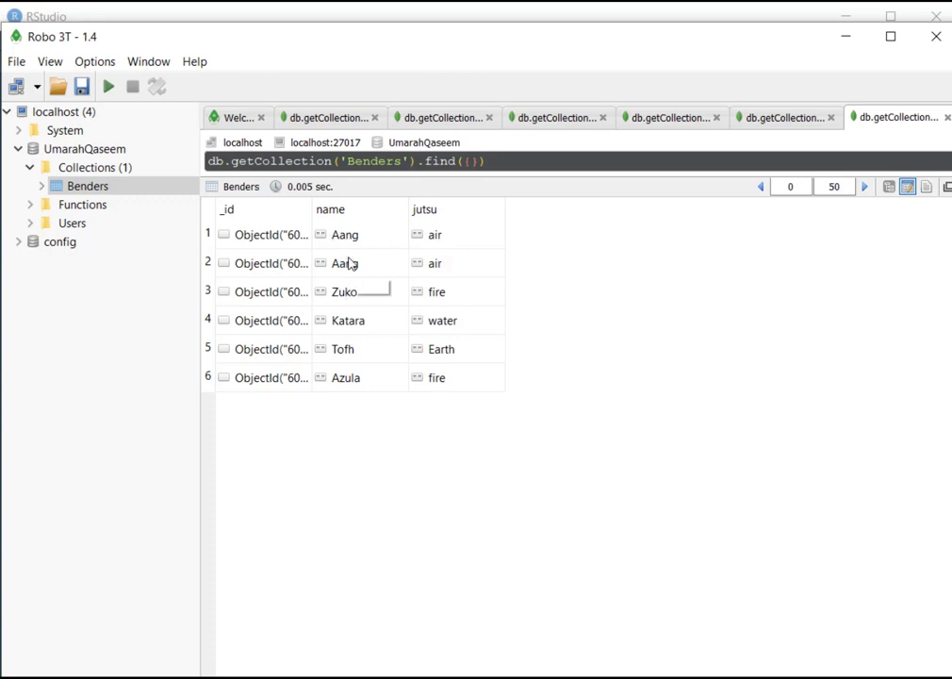
mouse_move(271, 263)
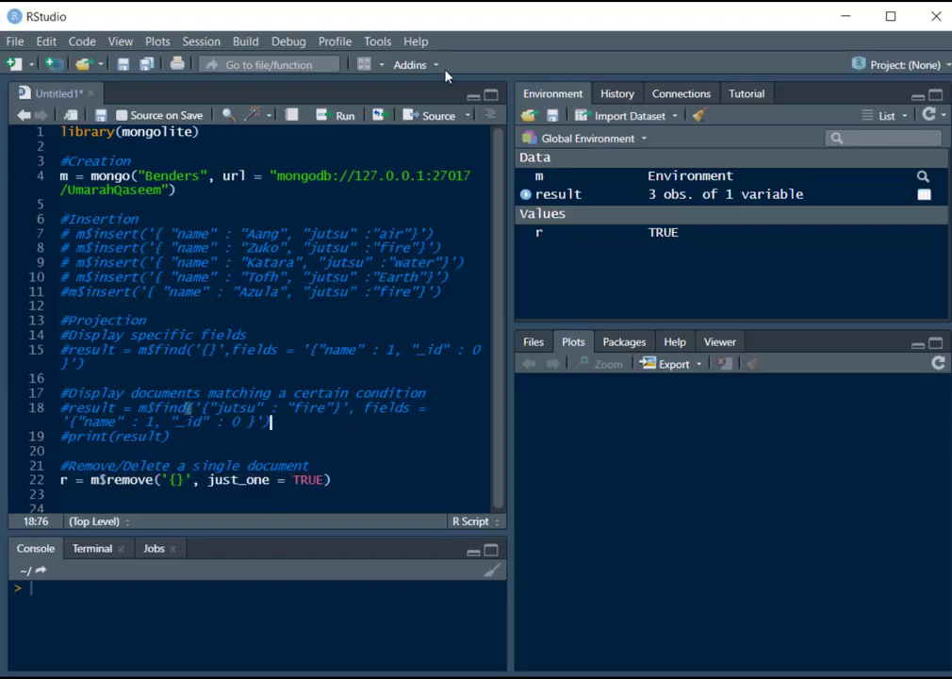
click(435, 114)
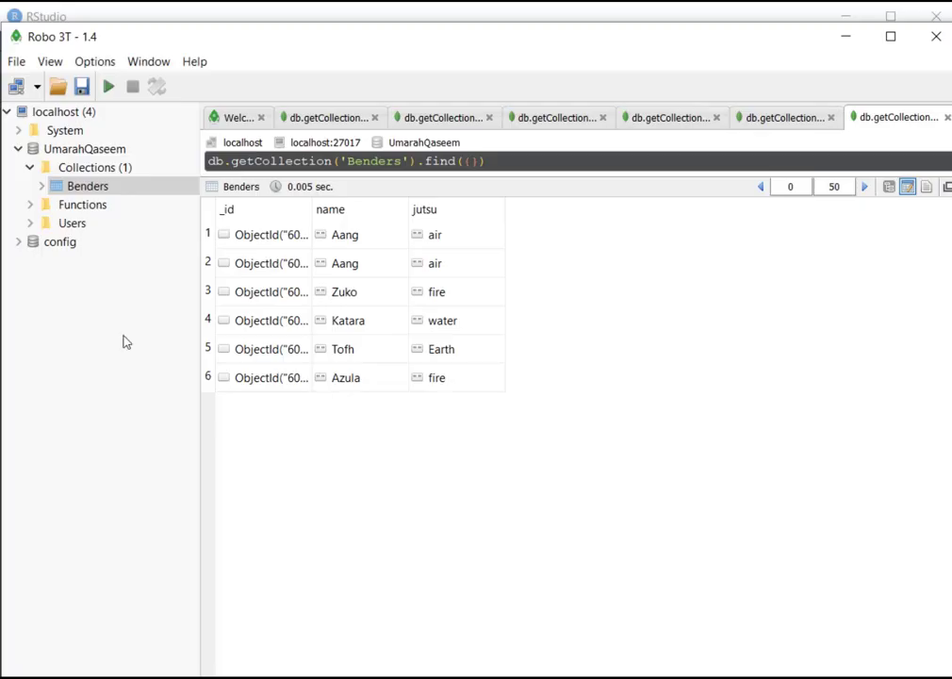
Rerun find({}) on Benders in Table mode, showing five documents with one Aang
right_click(52, 112)
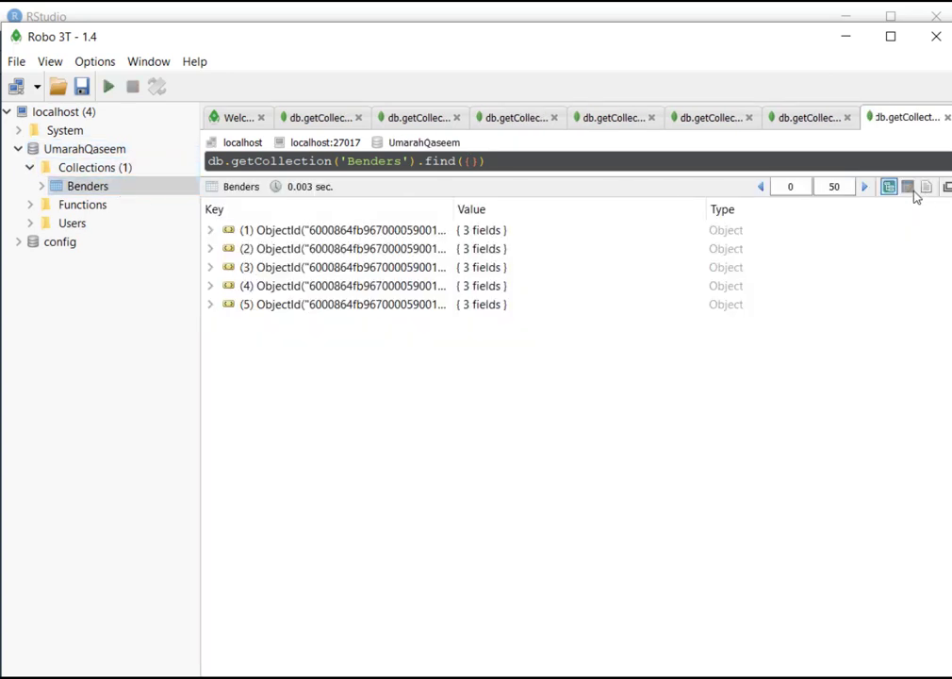
click(907, 185)
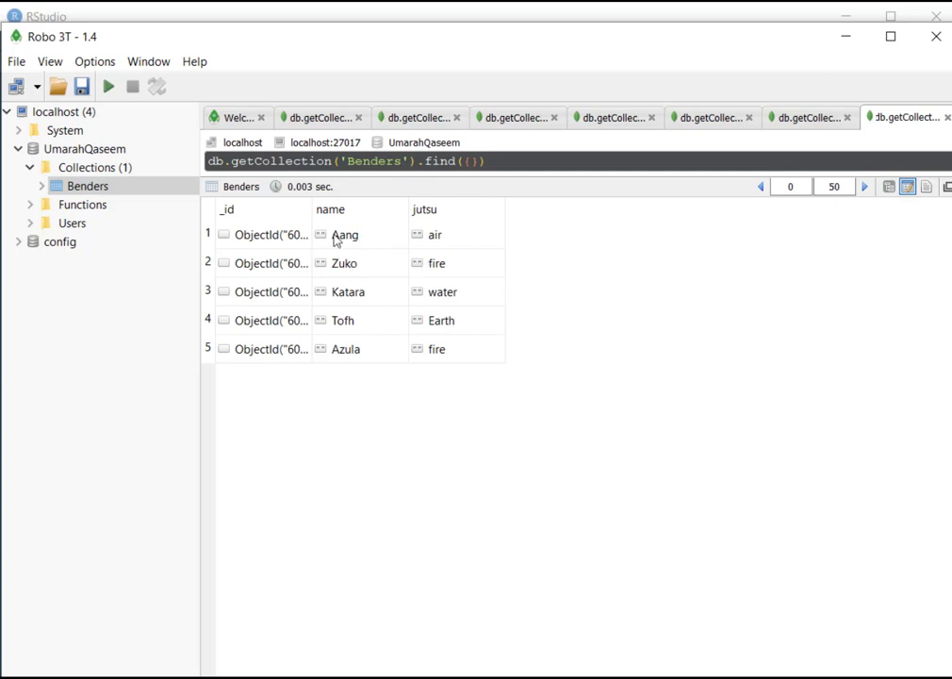
mouse_move(345, 245)
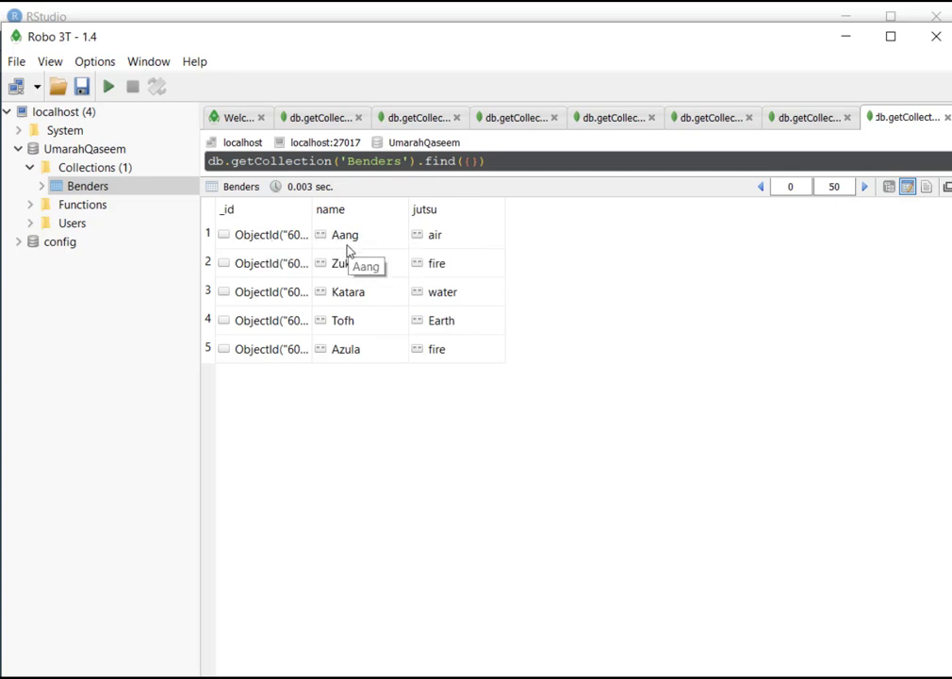
mouse_move(215, 338)
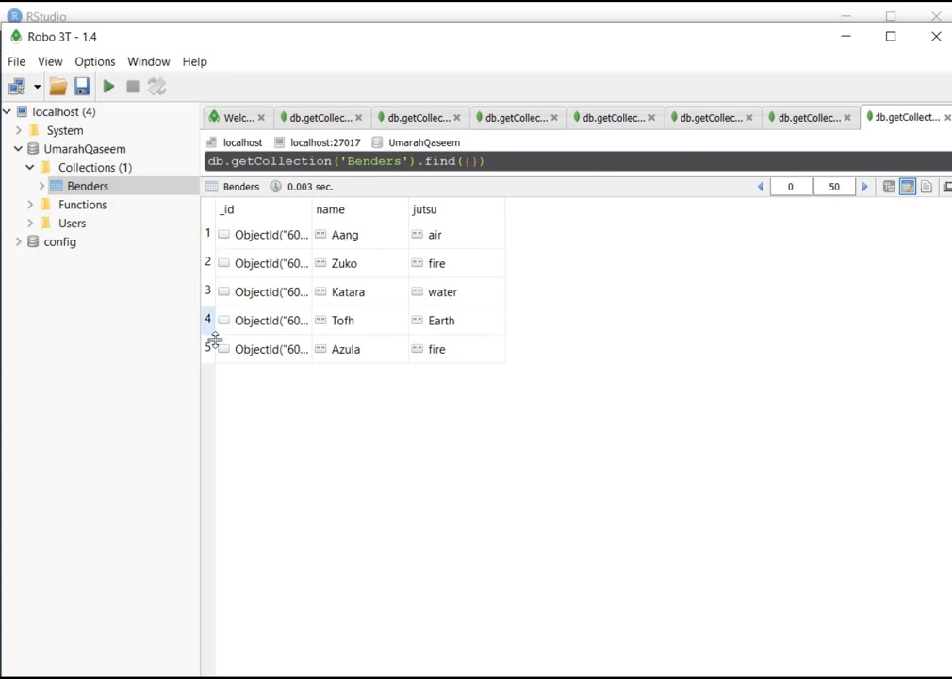
mouse_move(217, 356)
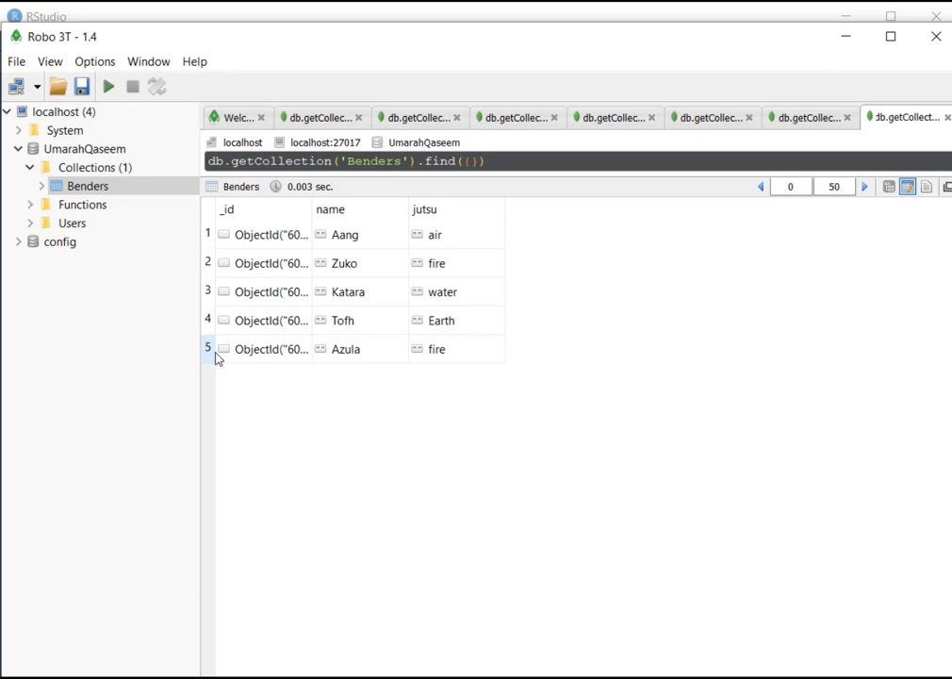
mouse_move(279, 337)
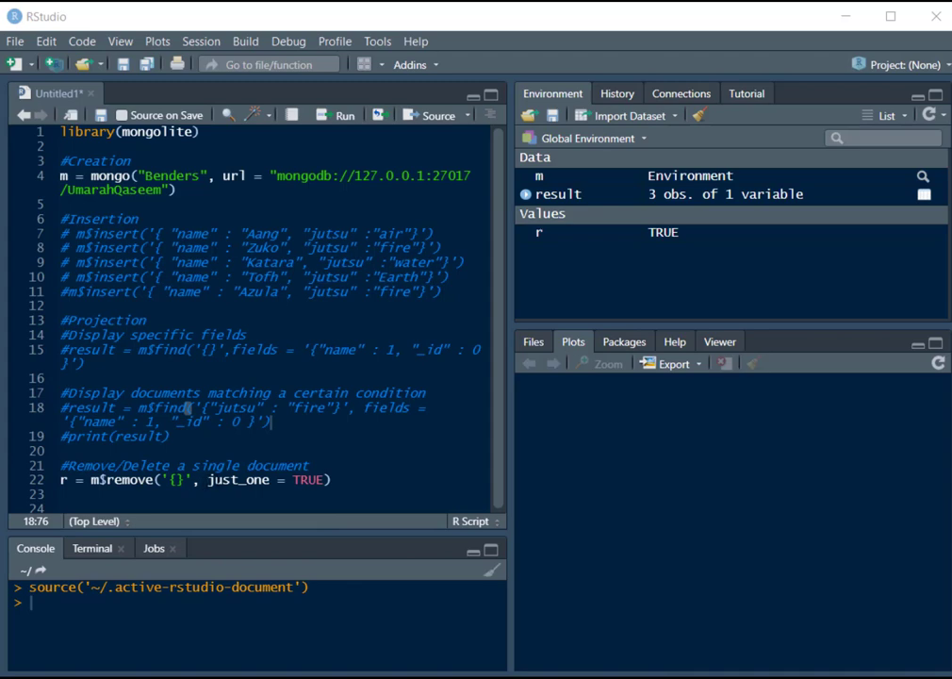
Add a '#Remove all documents' comment and r = m$remove('{}', just_one = FALSE) below line 22
click(333, 480)
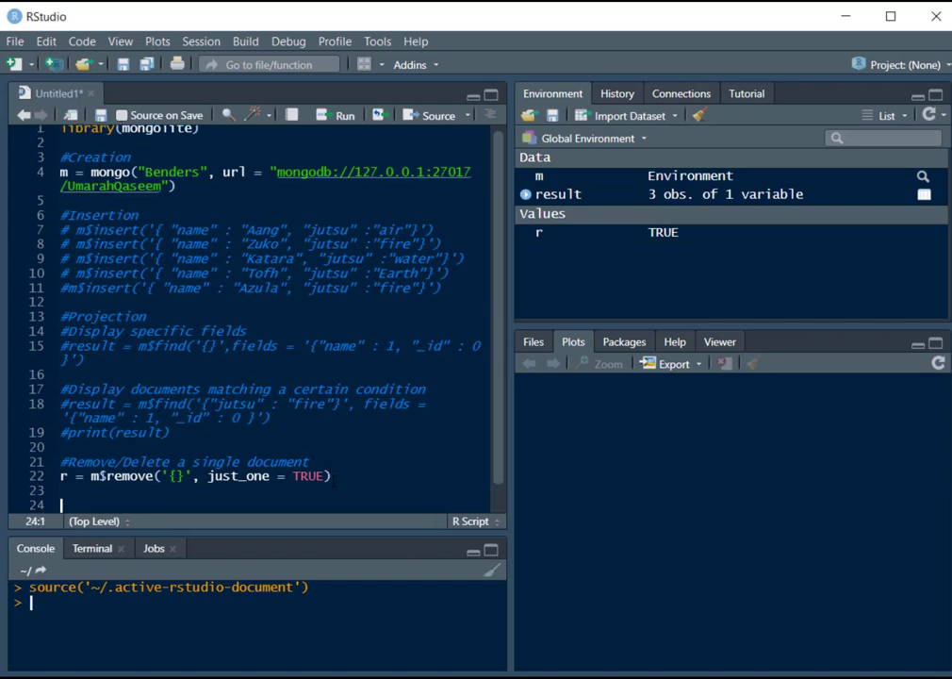
text(#Remo)
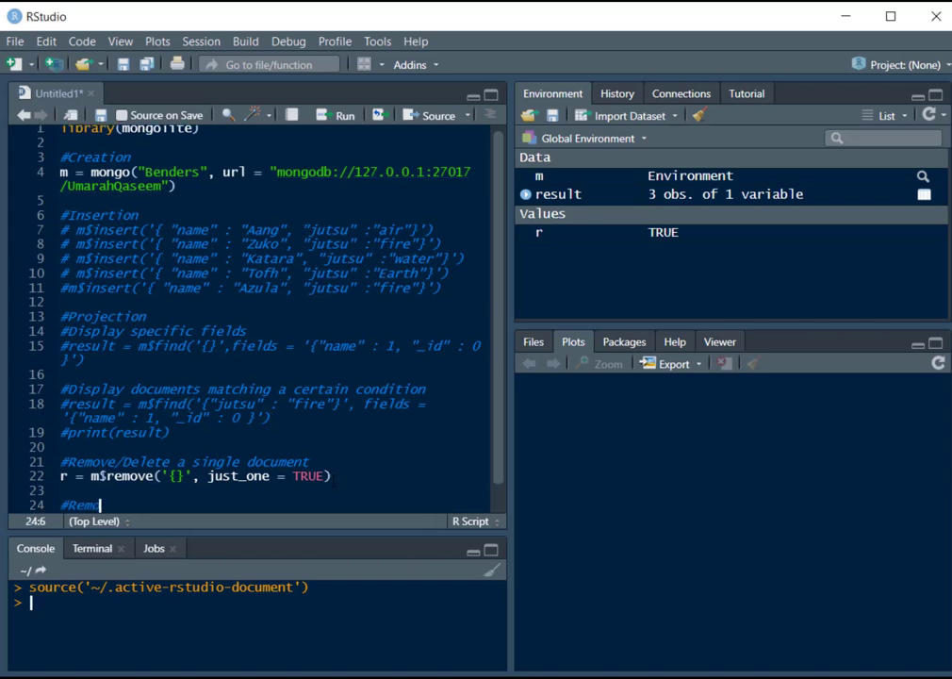
text(ve all documents)
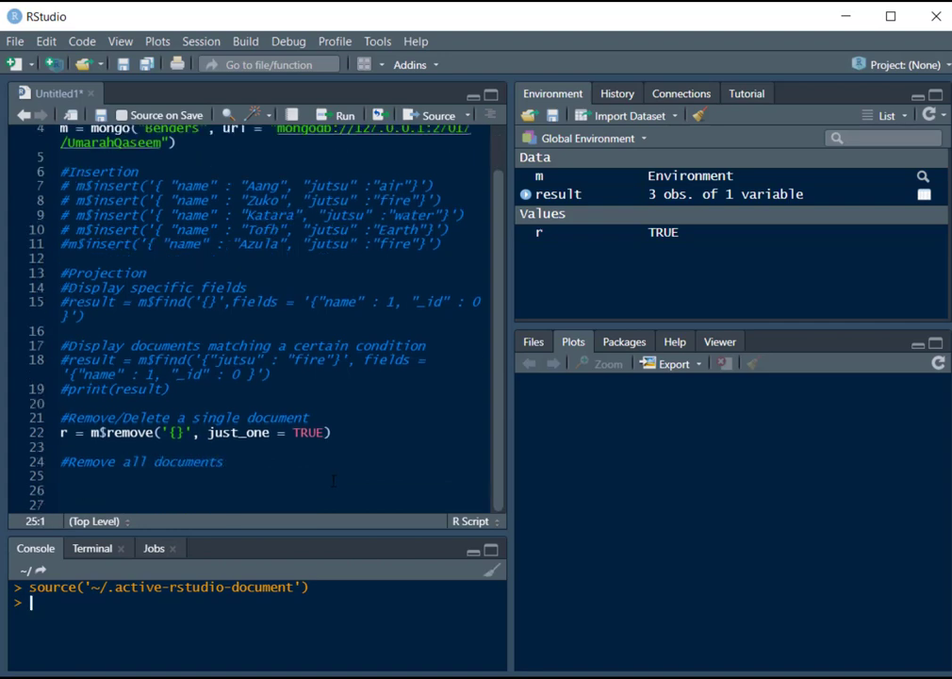
text(r =)
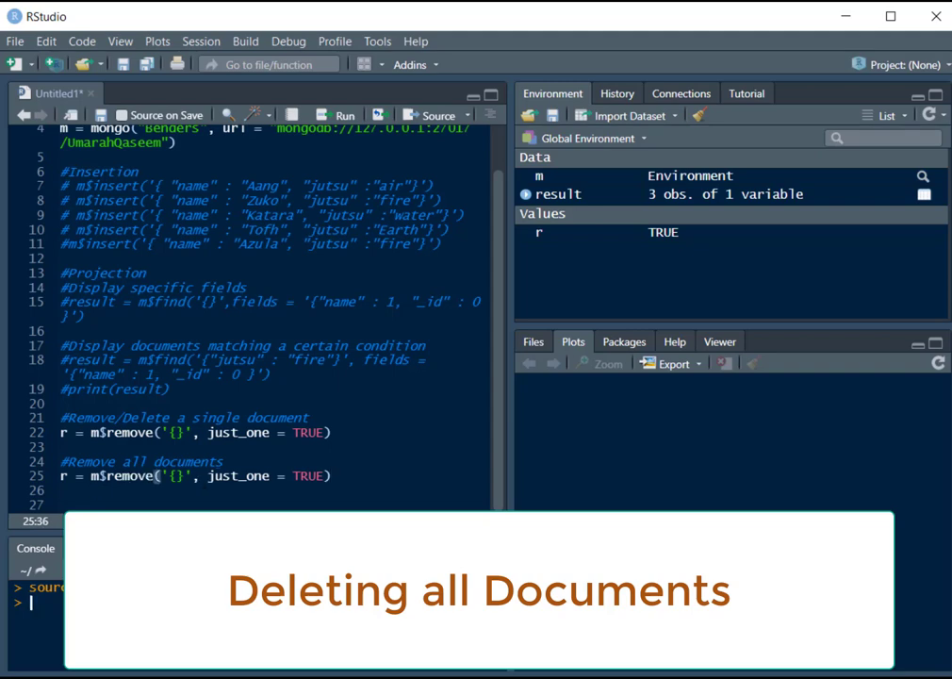
text(FA)
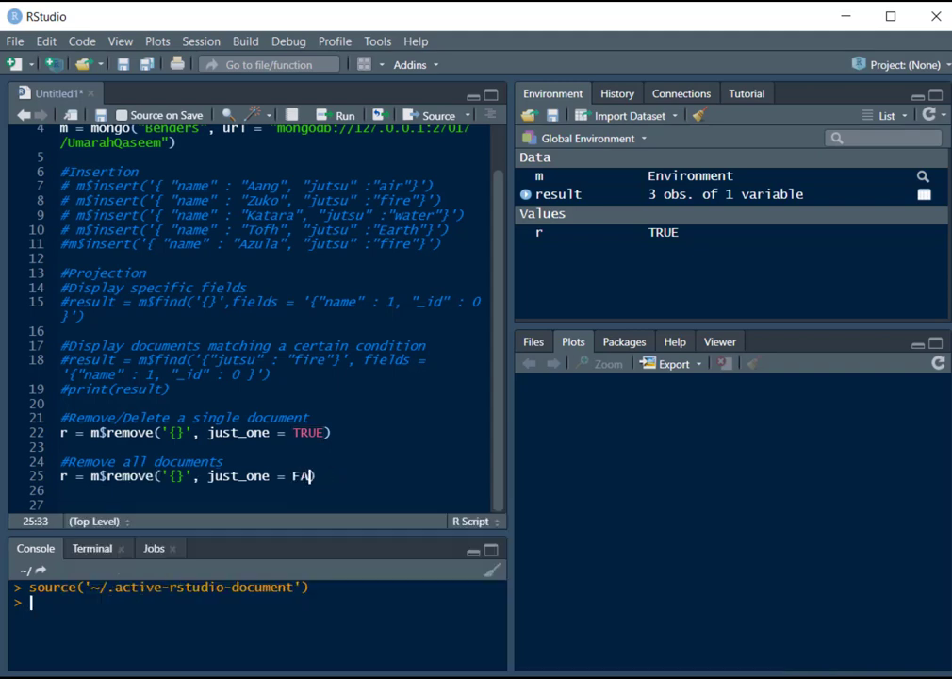
text(LSE)
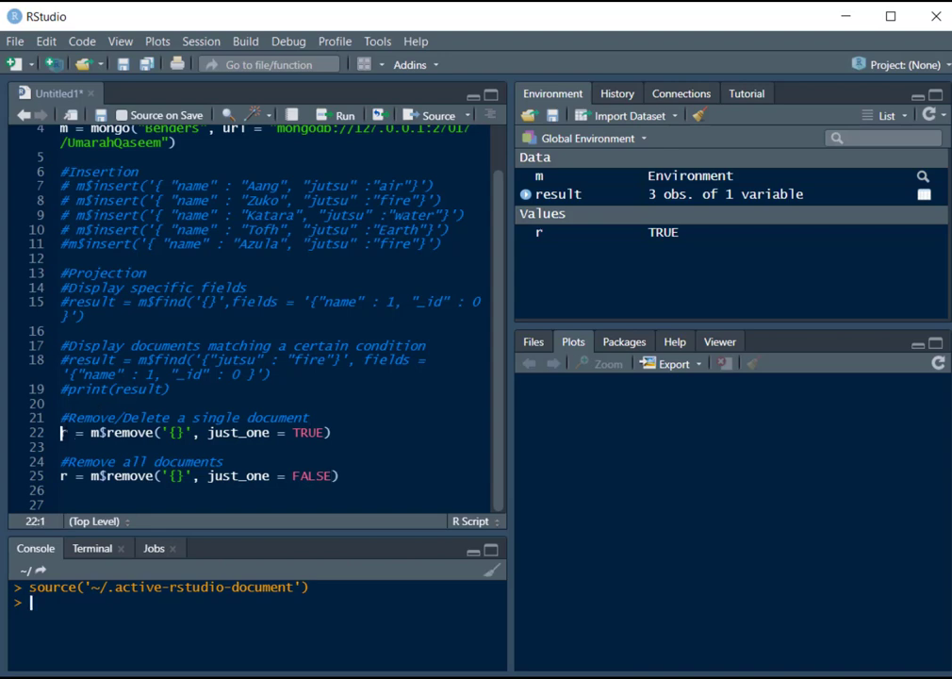
text(r)
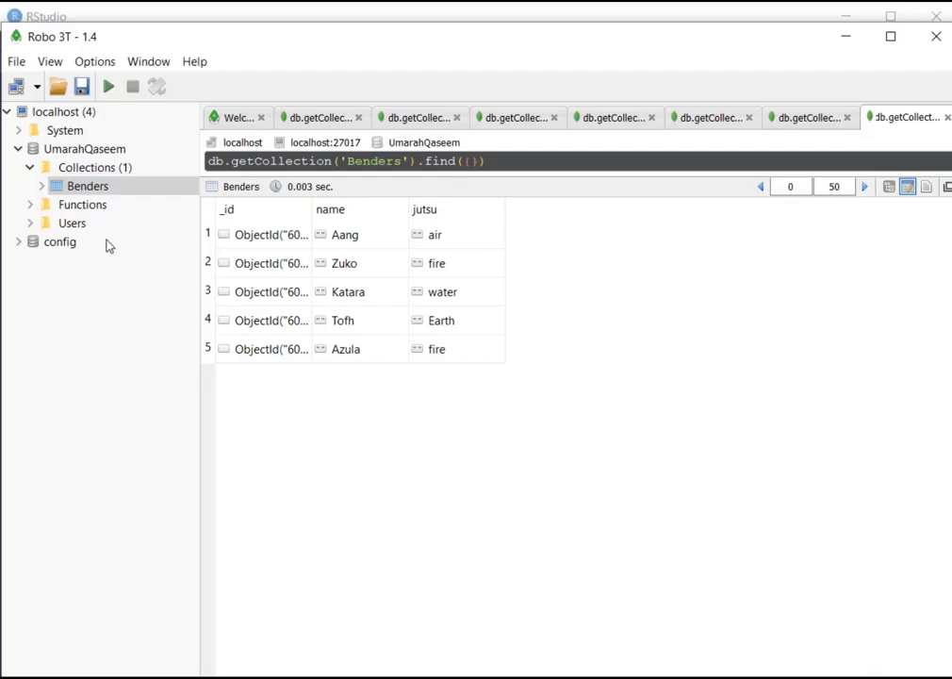
Rerun View Documents on Benders, confirming 'Fetched 0 record(s)'
right_click(42, 111)
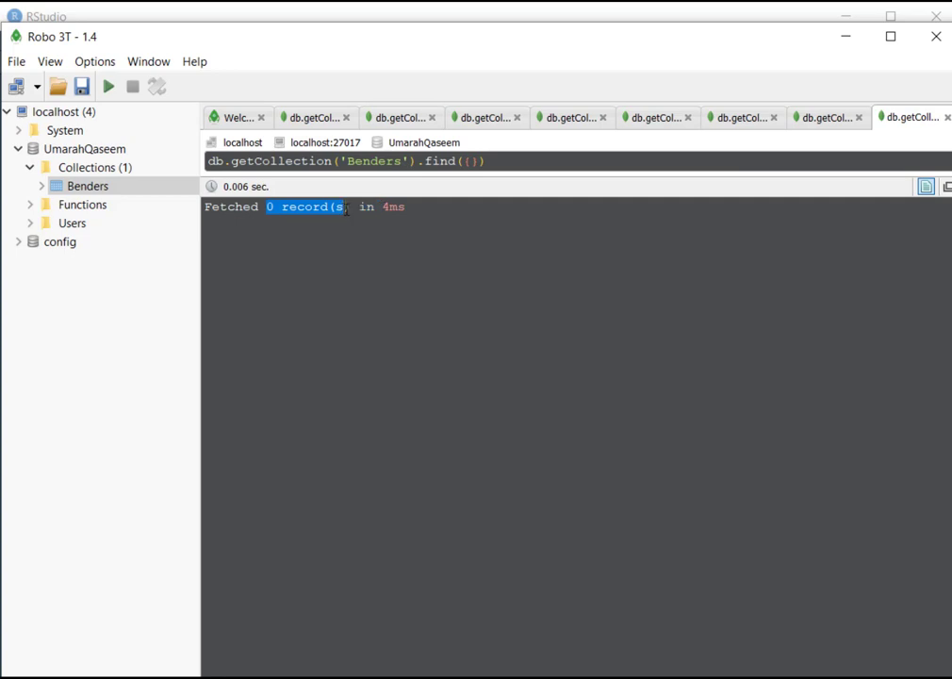
mouse_move(333, 247)
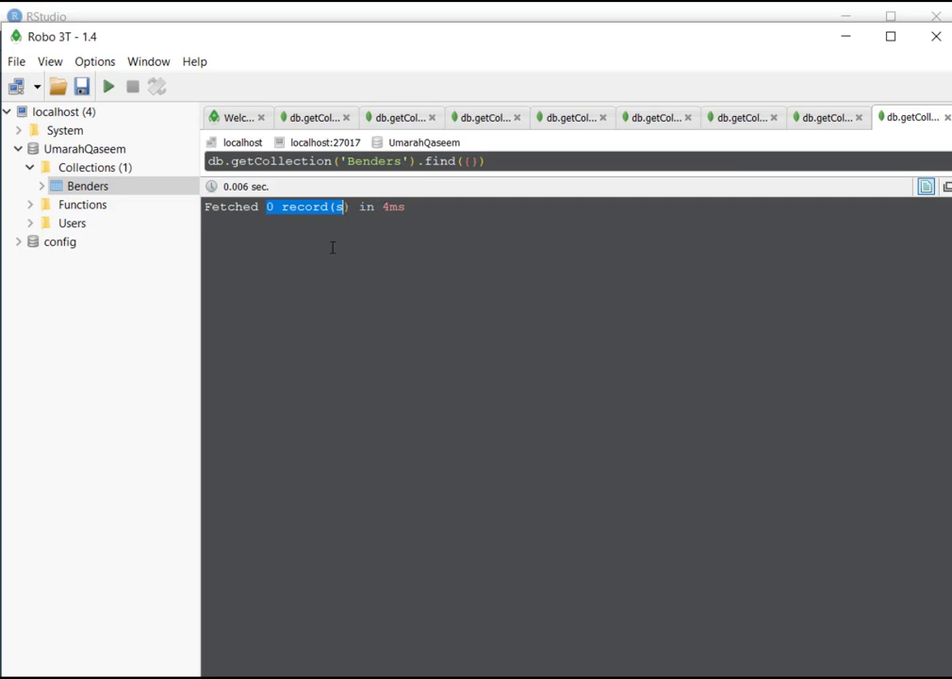